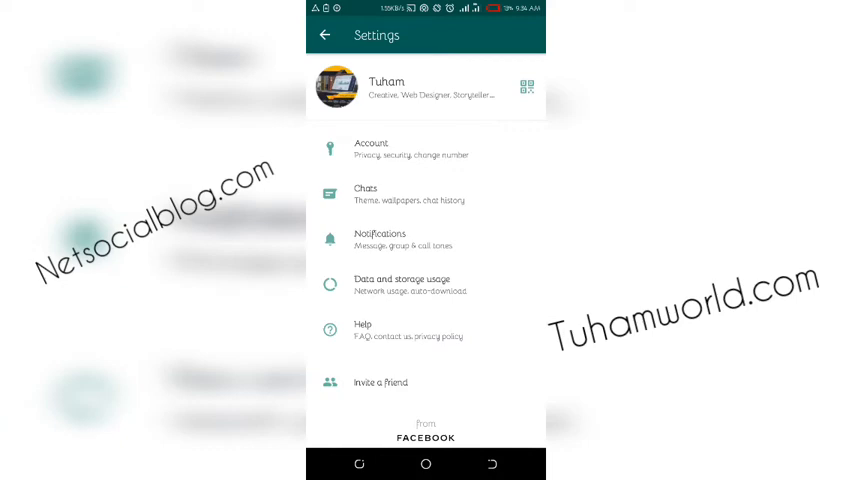
Step: Open Data and storage usage from WhatsApp Settings
left_click(401, 285)
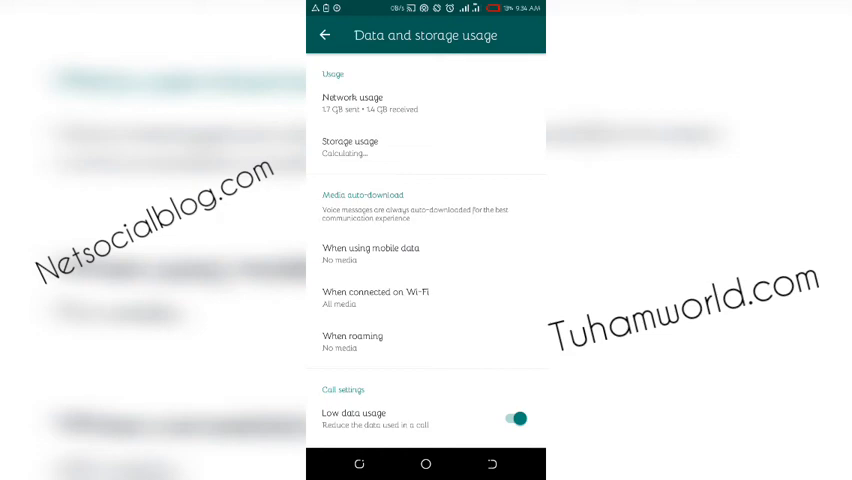
Step: Toggle the calls Low data usage setting off, on, then off again
left_click(513, 418)
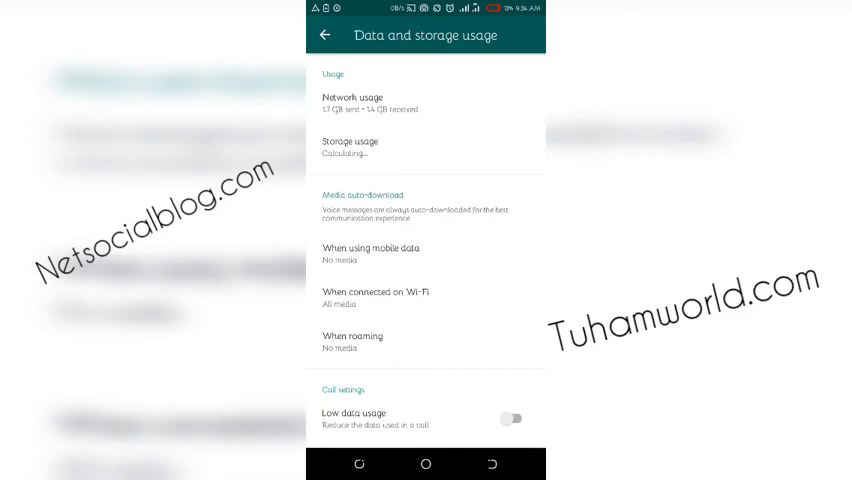
left_click(511, 418)
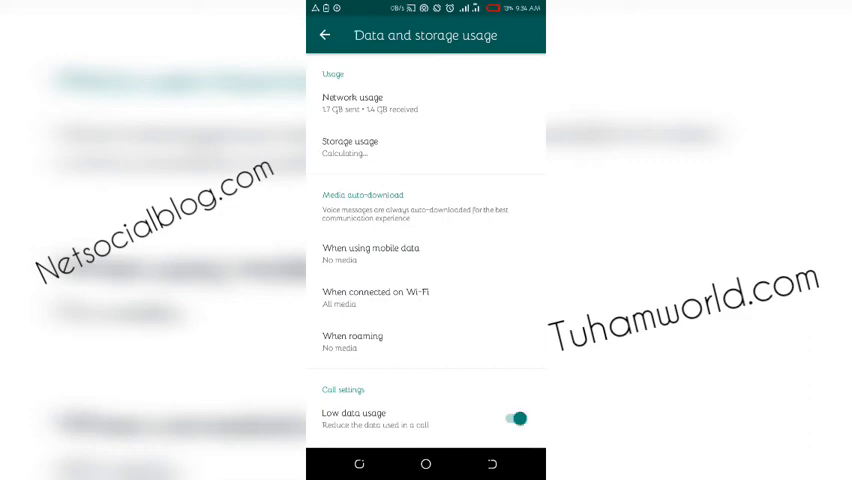
left_click(513, 418)
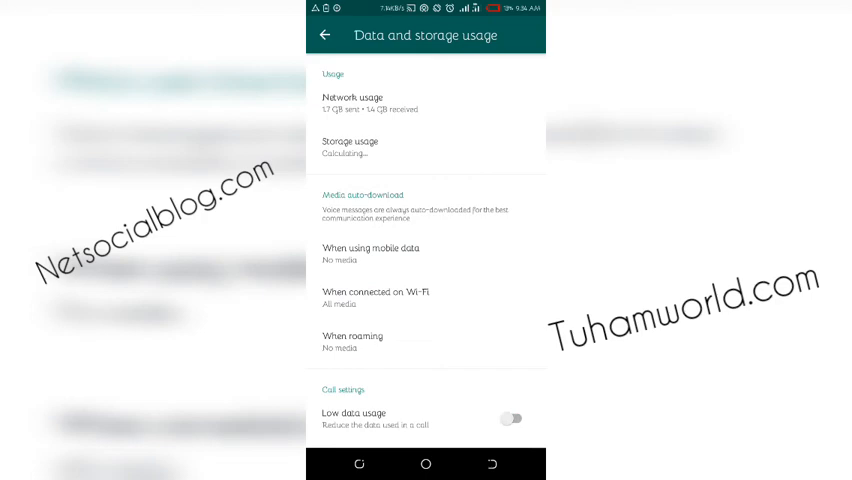